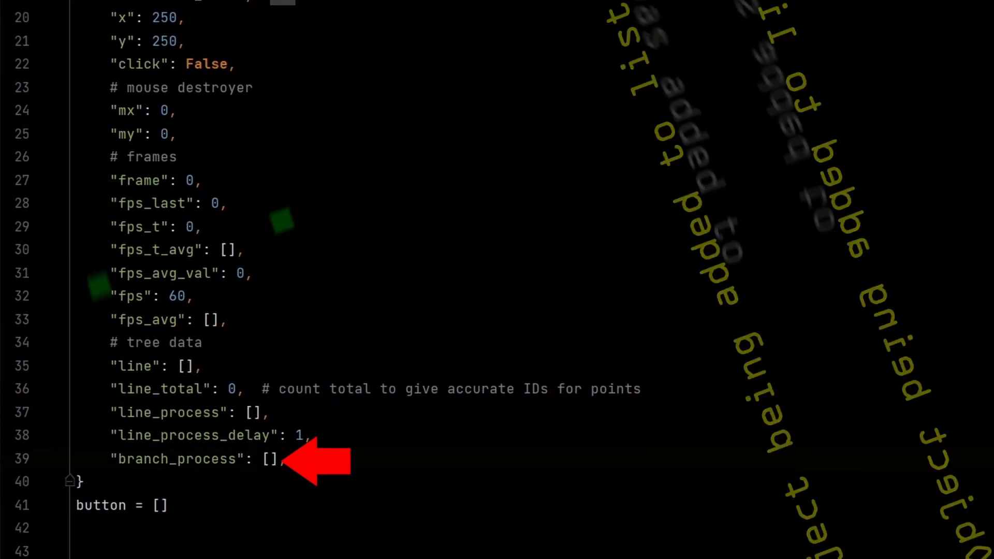
pyautogui.scroll(-3)
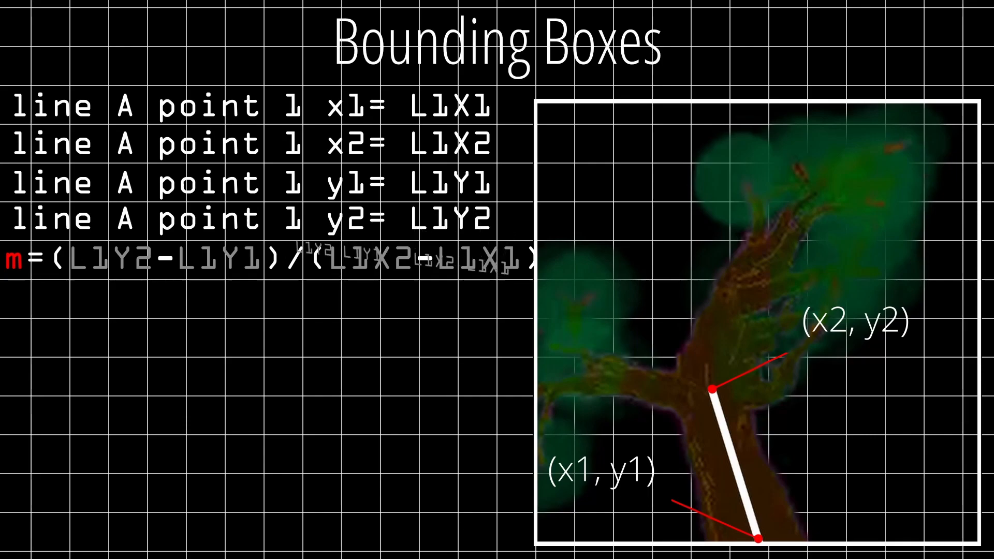
pyautogui.scroll(-3)
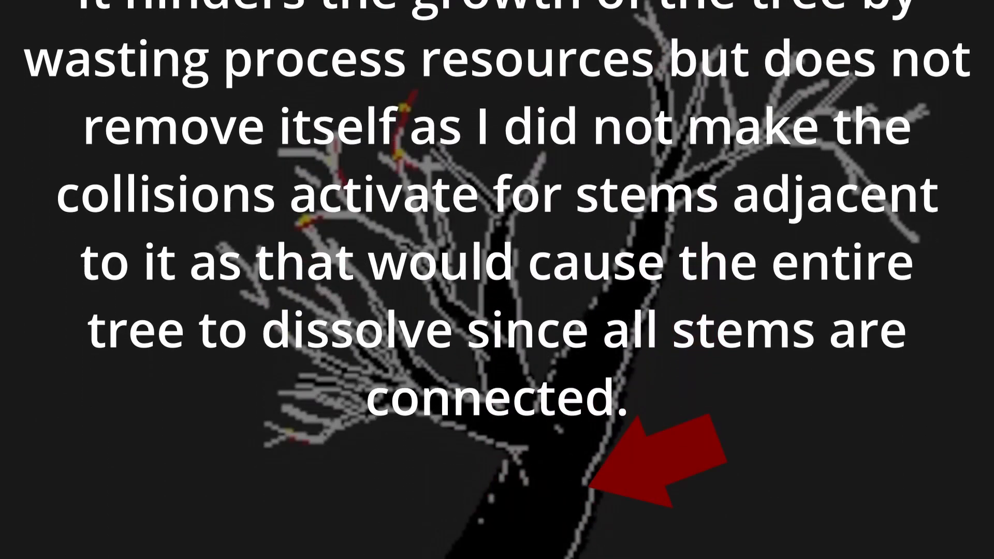
pyautogui.scroll(-3)
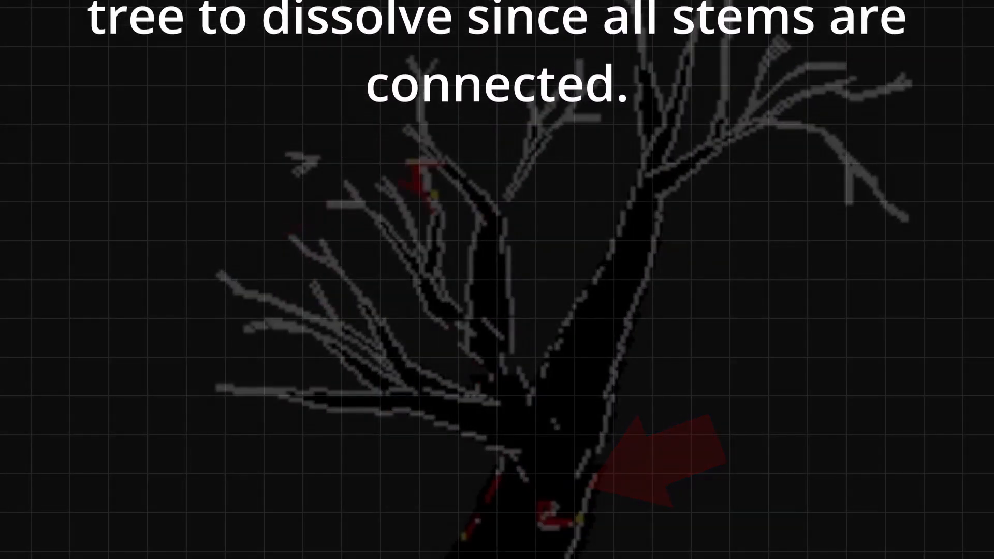